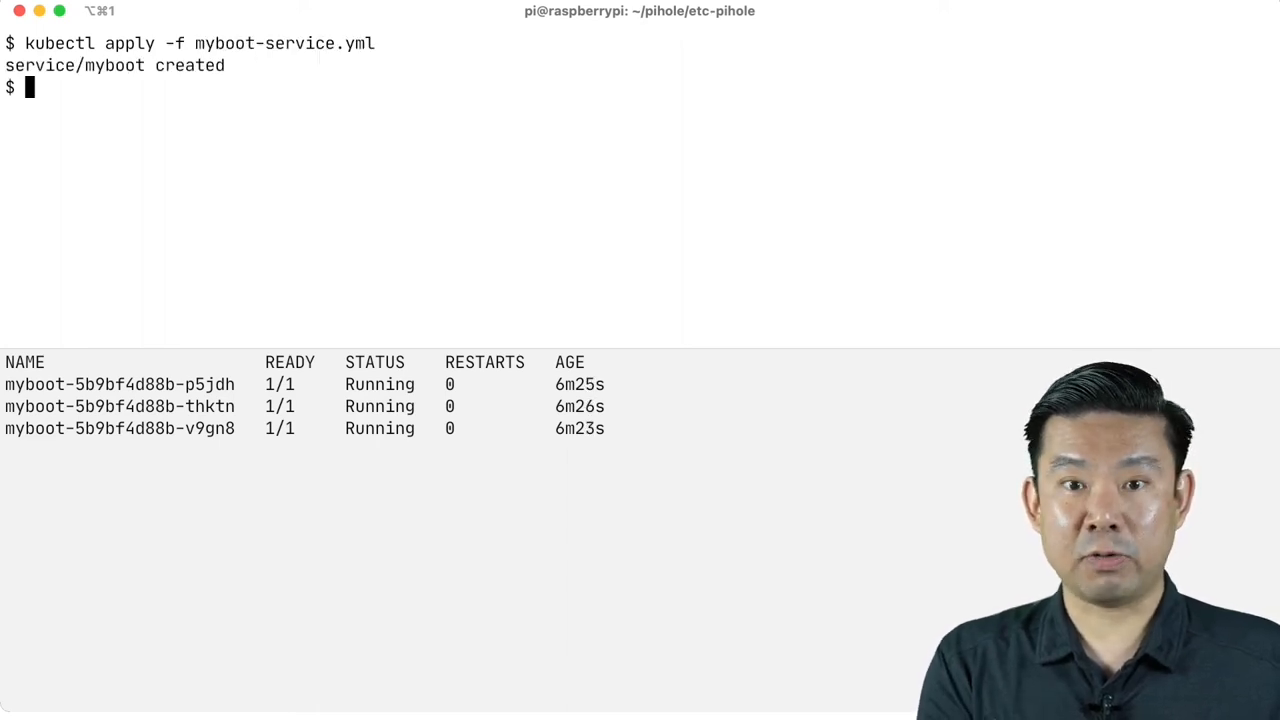
type("minn")
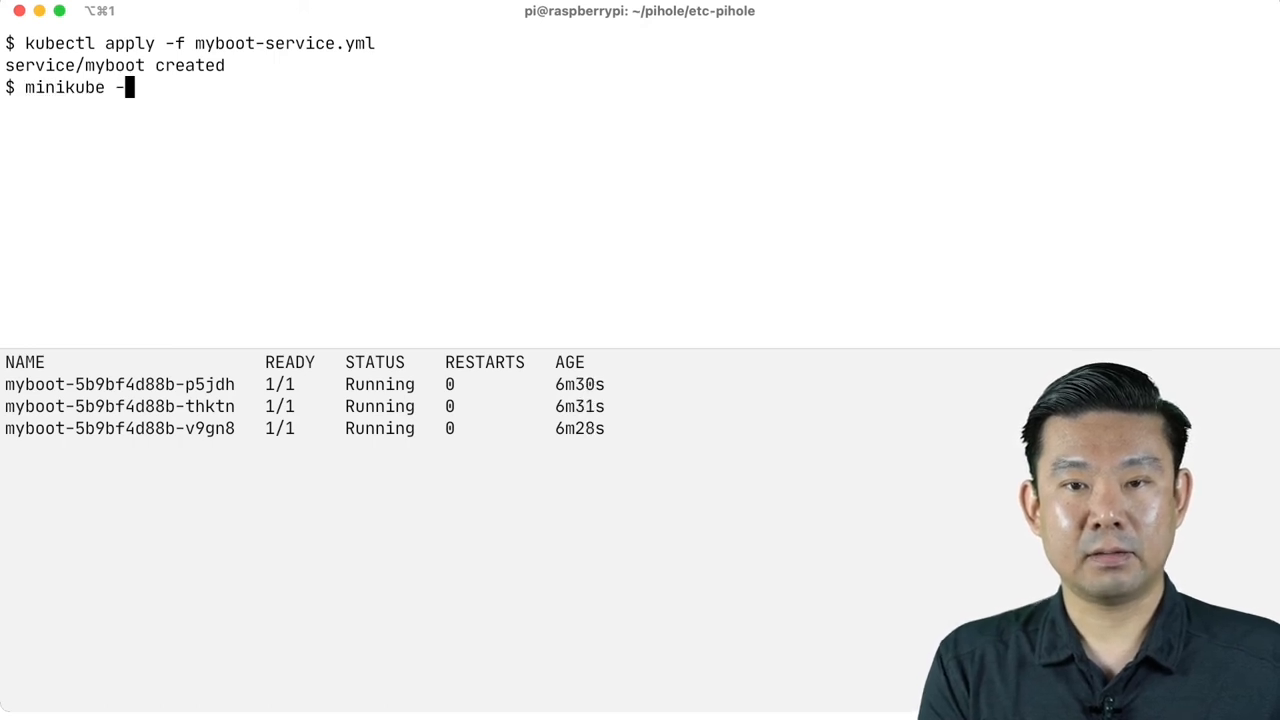
type("p devnation ip")
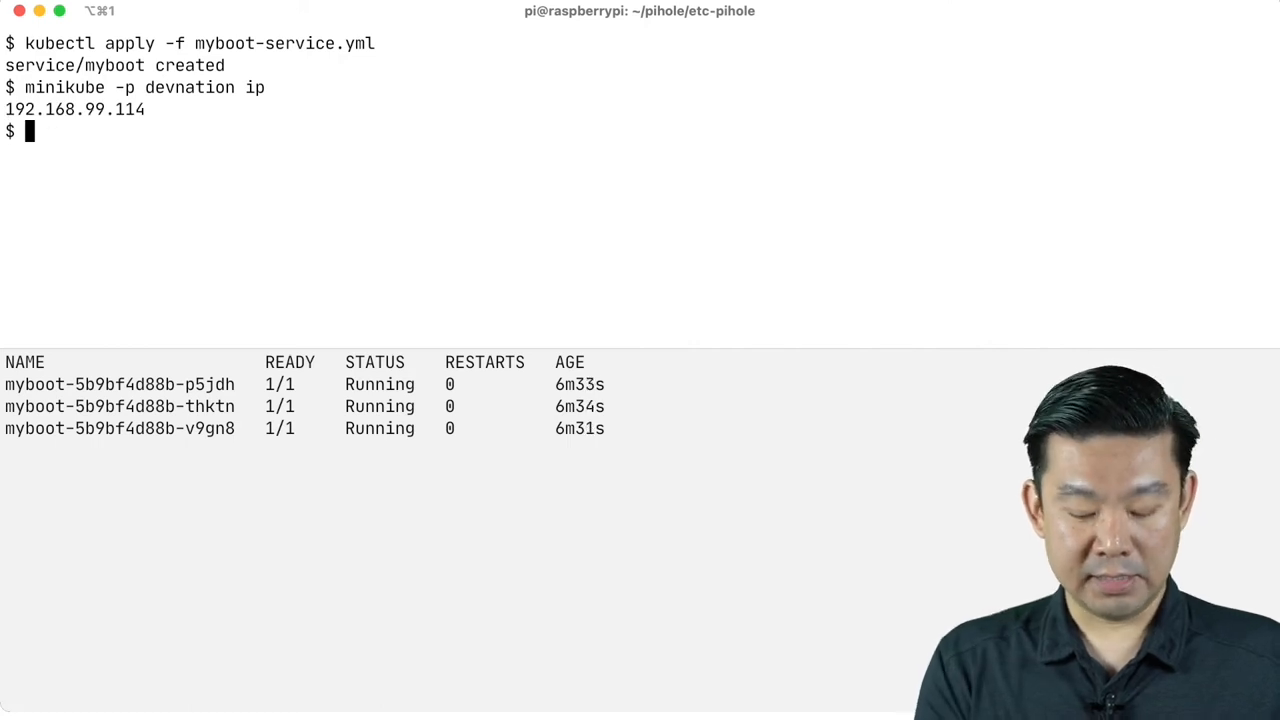
type("kub")
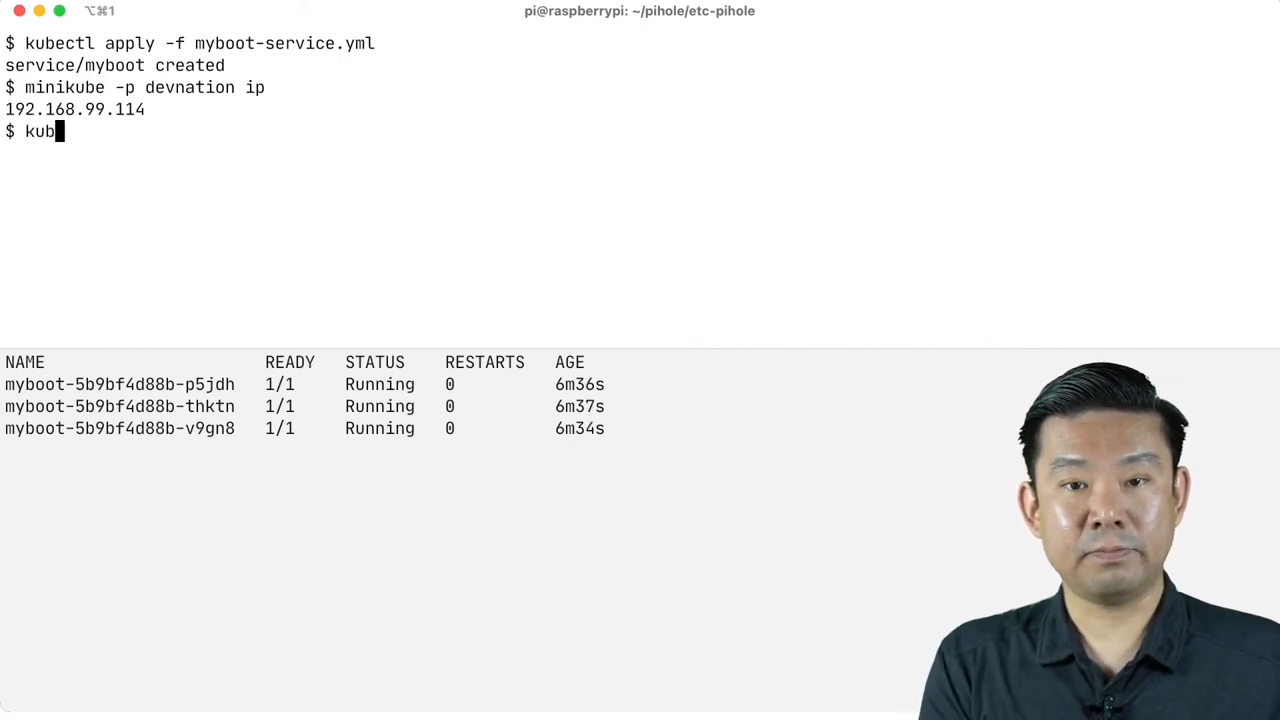
type("ectl get svc")
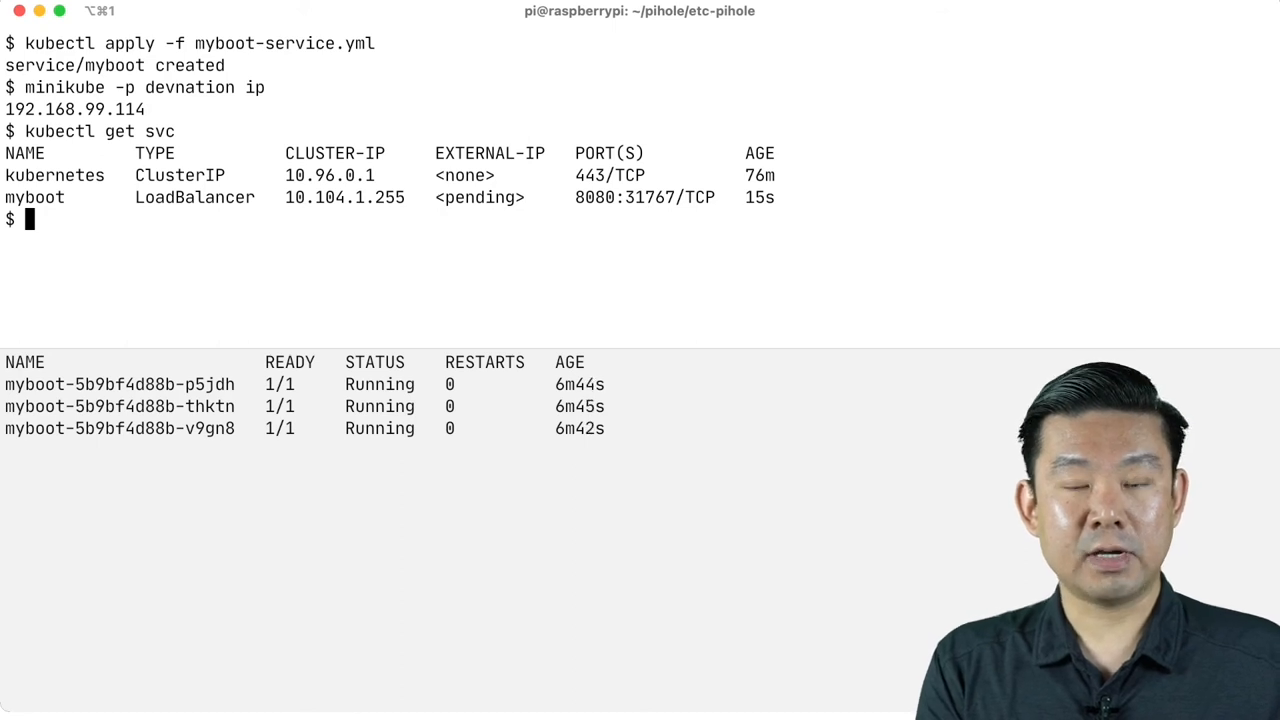
type("while")
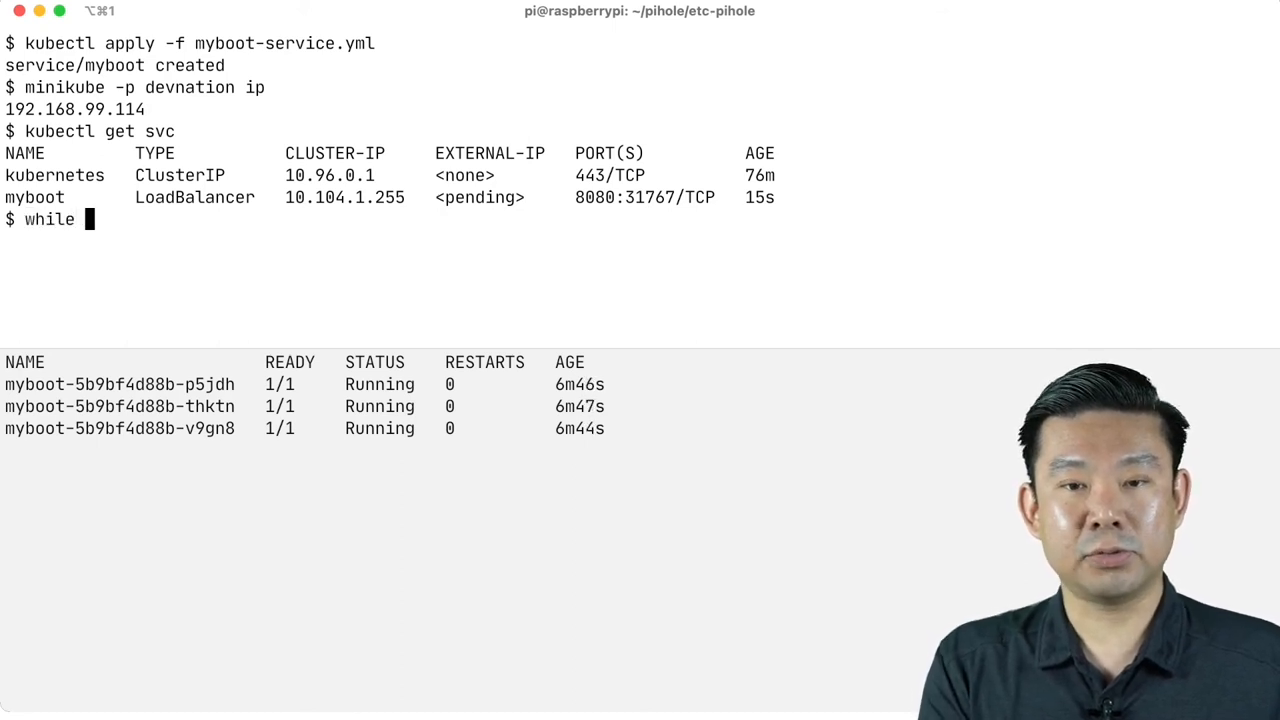
type("true; do curl")
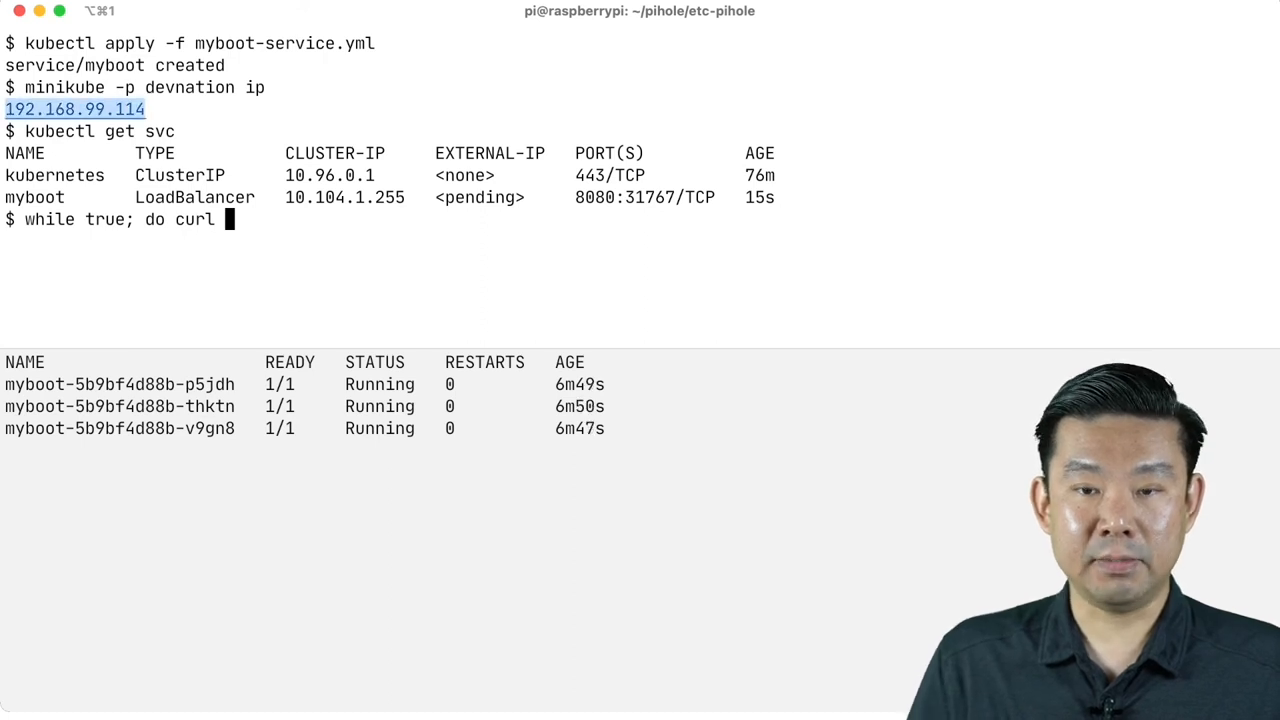
type("192.168.99.114:")
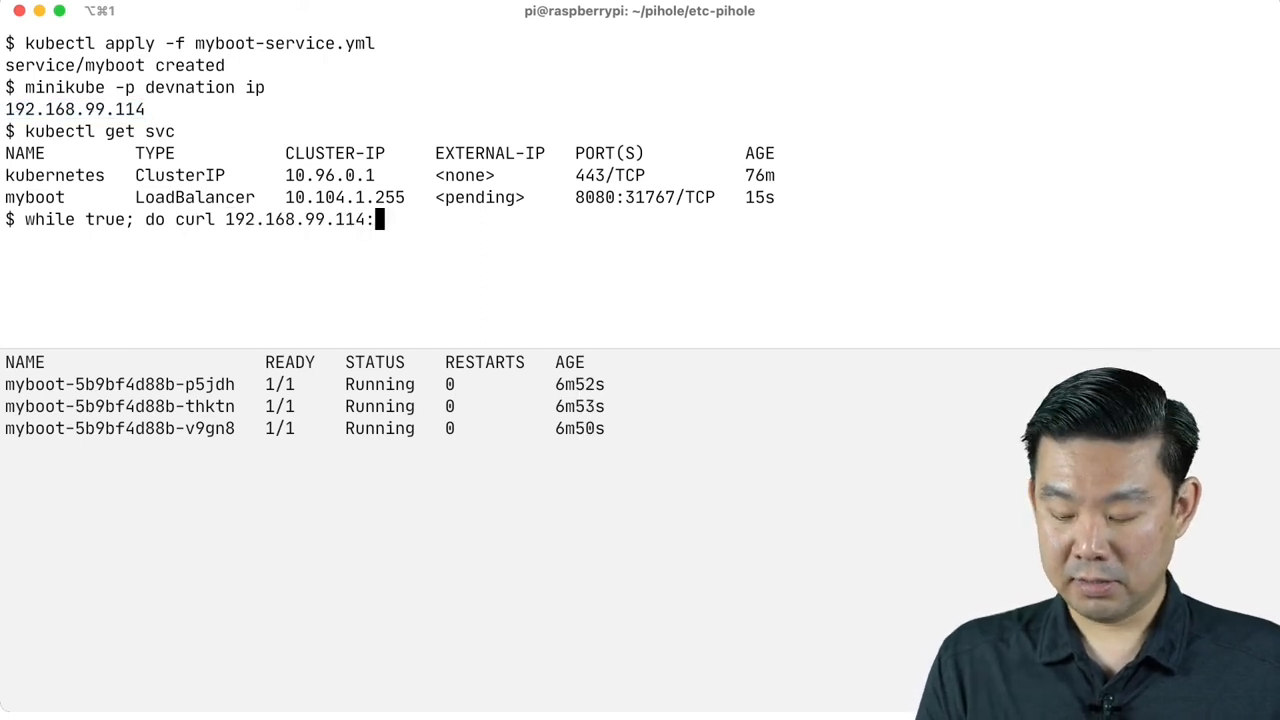
type("317")
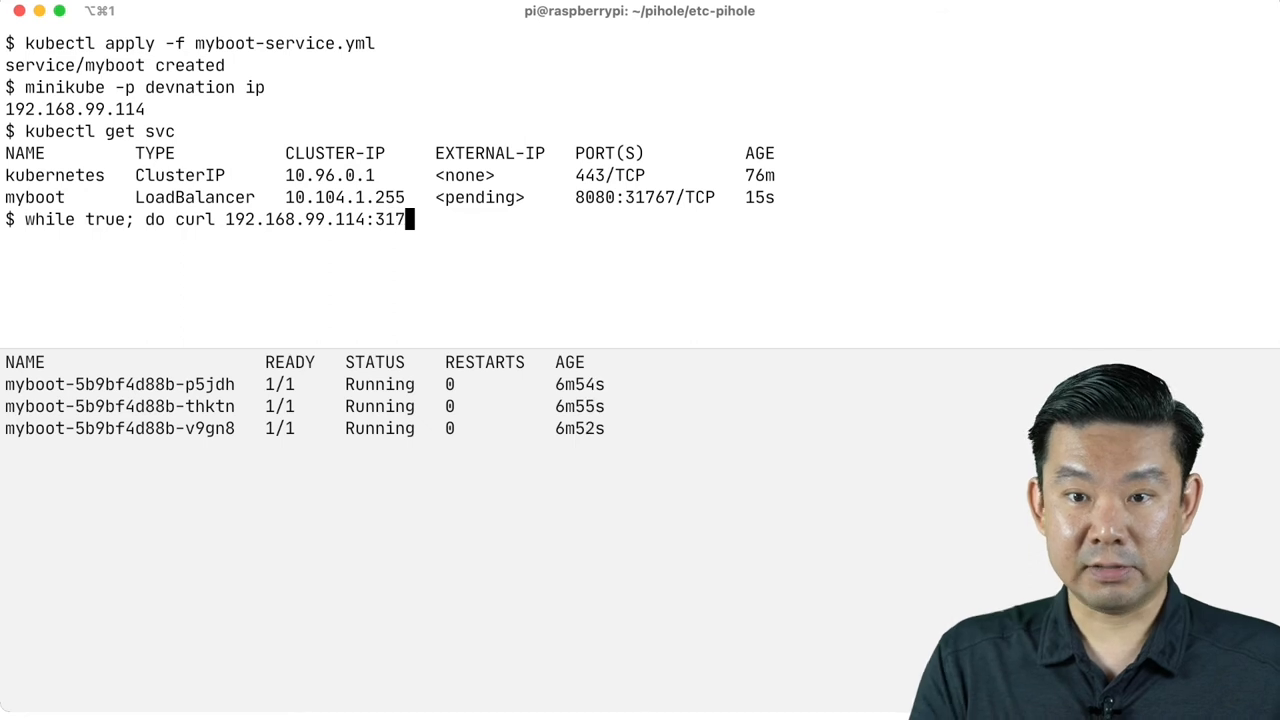
type("67; sleep .")
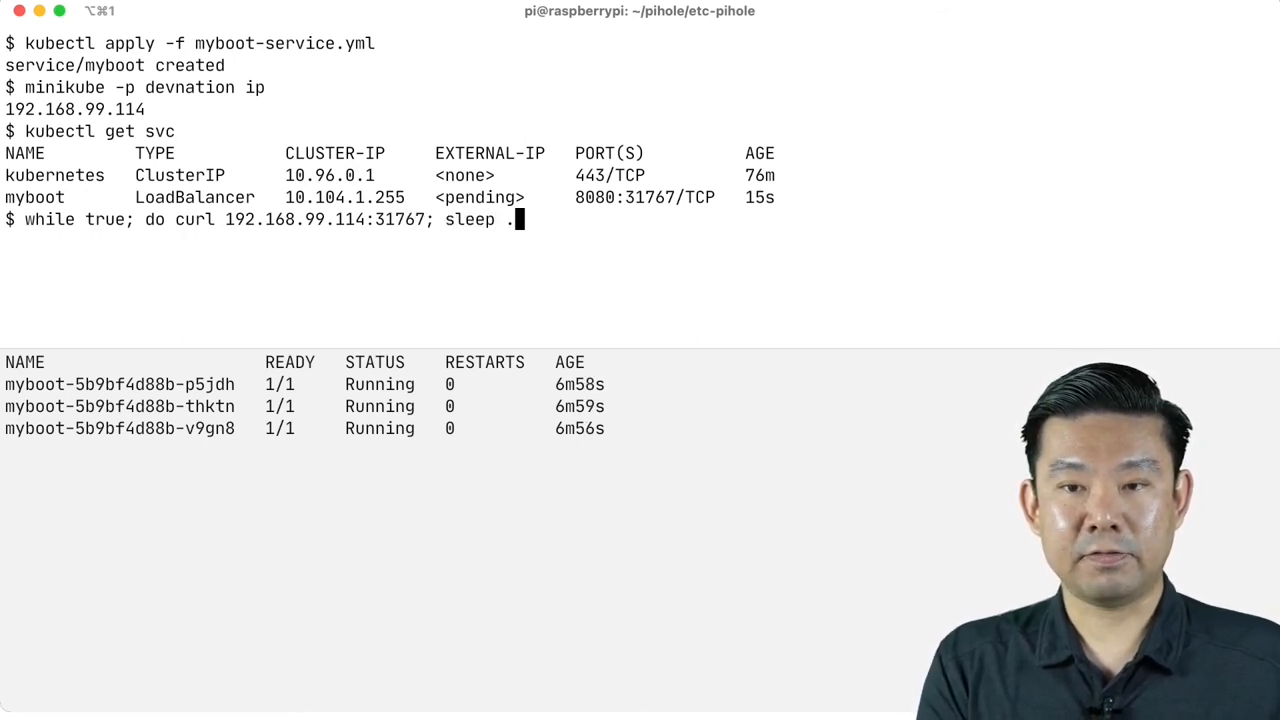
type("5; done")
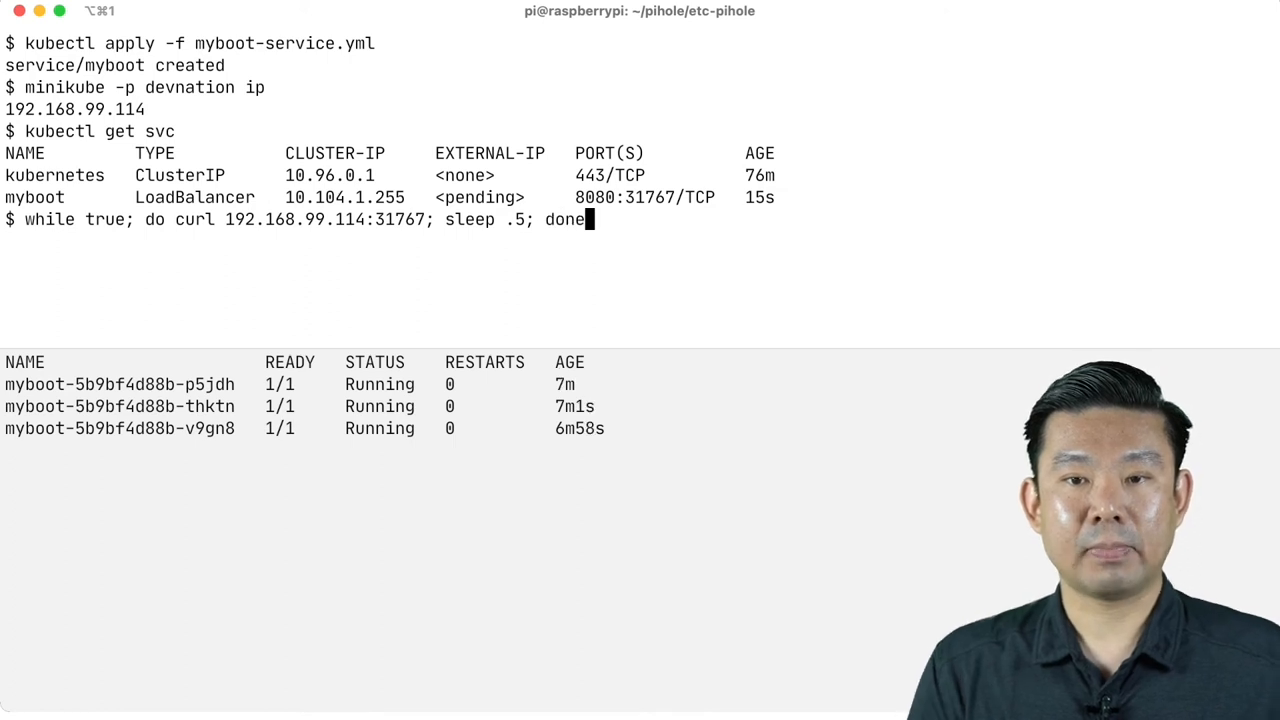